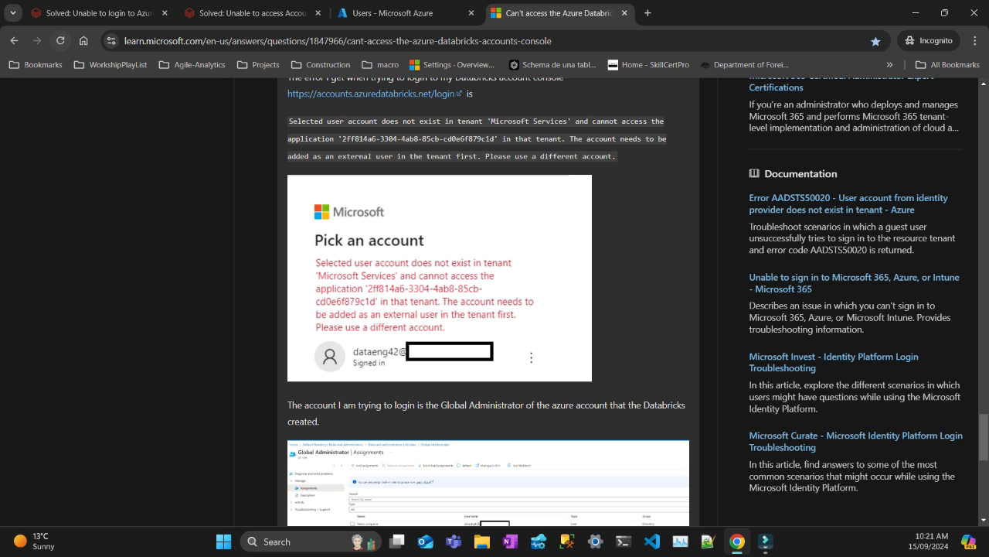
mouse_move(93, 13)
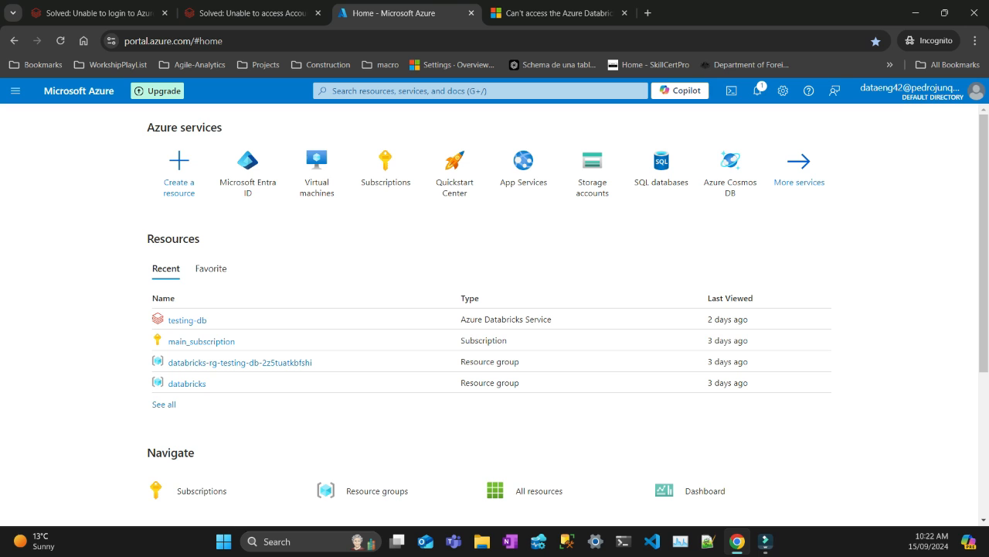
Step: Open the testing-db Databricks resource from Recent resources
click(187, 320)
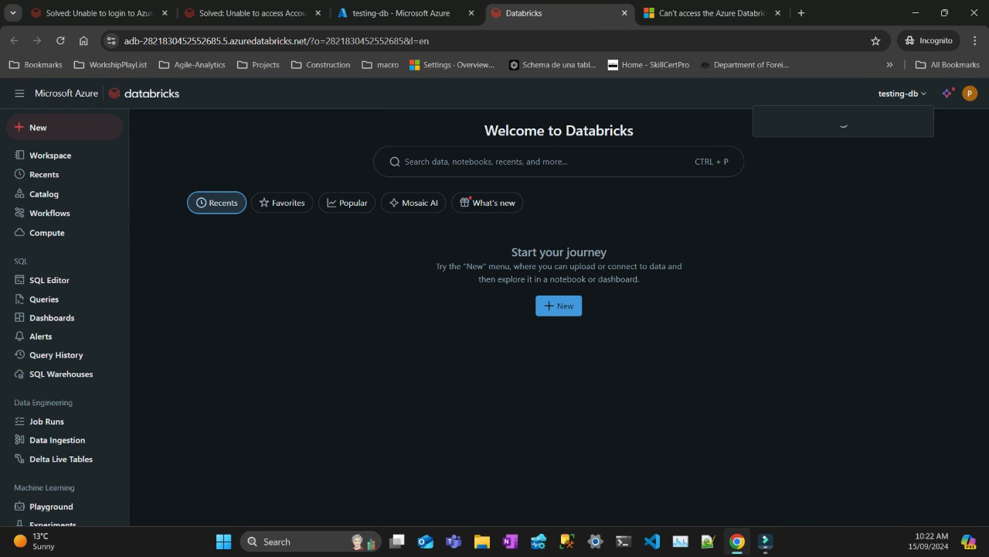
Step: Confirm in profile settings that the user belongs to the admins group, then start a blank tab
click(969, 93)
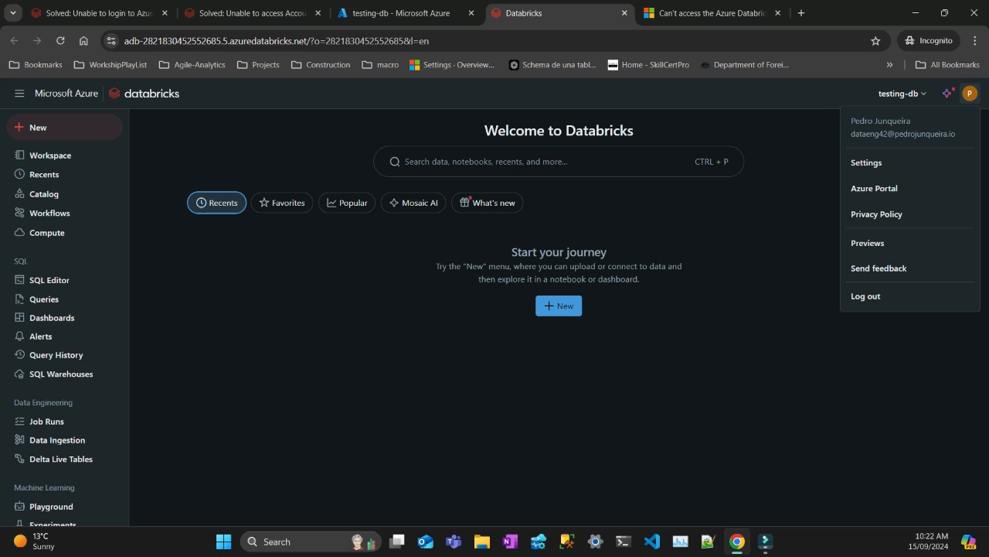
mouse_move(874, 187)
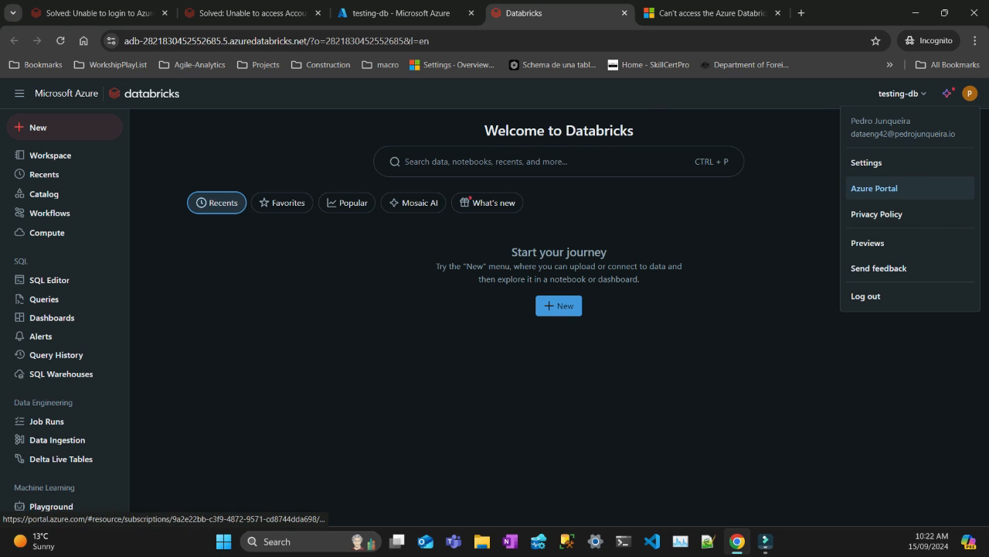
click(867, 162)
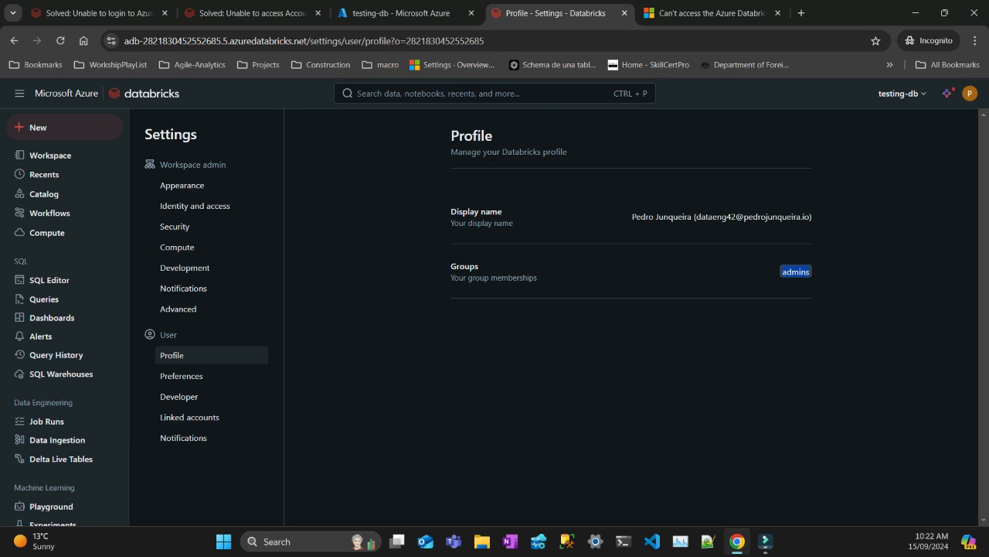
click(900, 93)
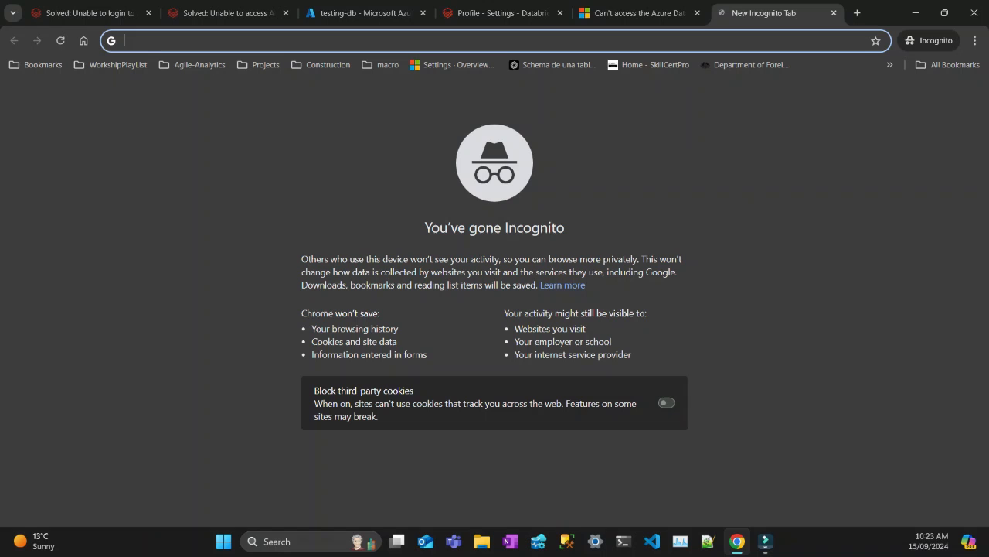
Step: Go to accounts.azuredatabricks.net/login in the new tab
text(account)
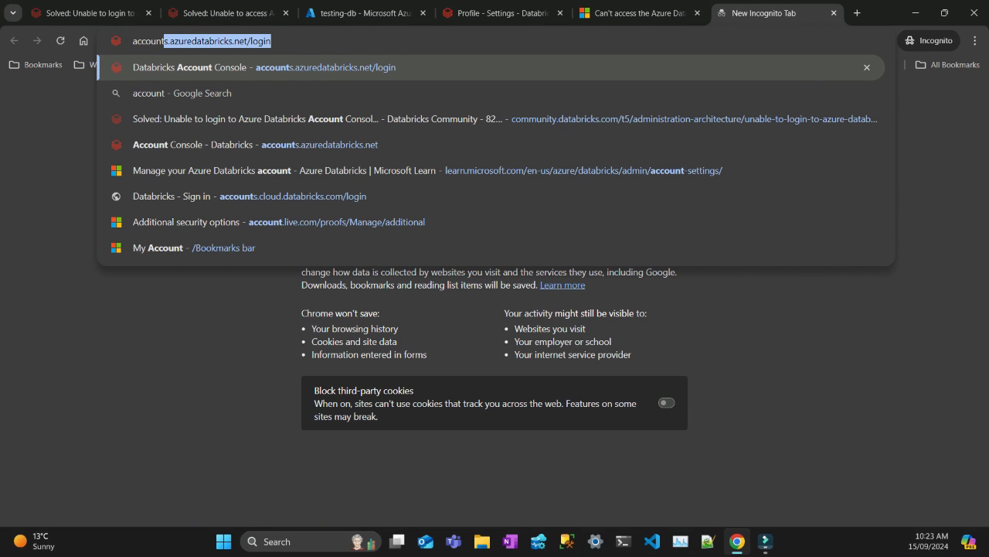
text(accounts.azuredatabricks.net/login)
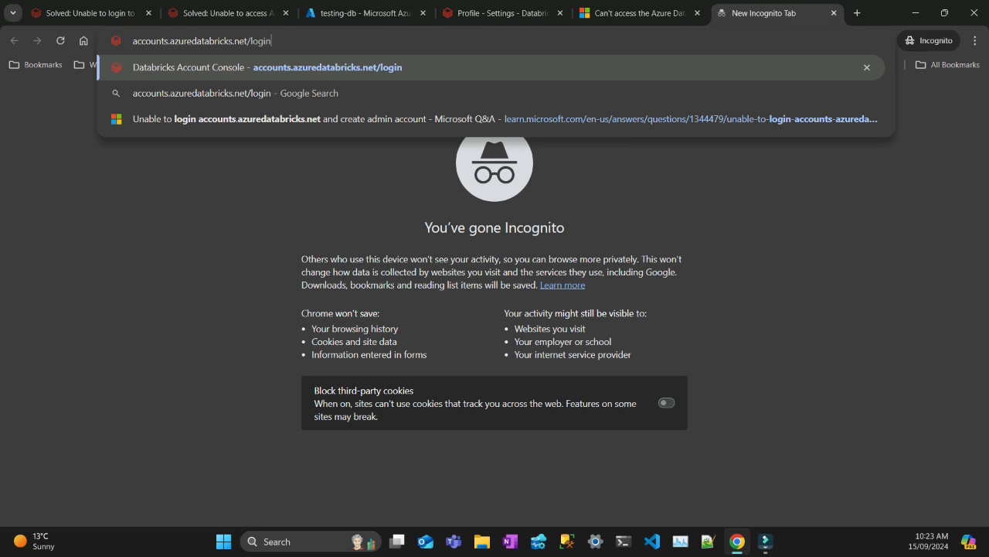
key(Enter)
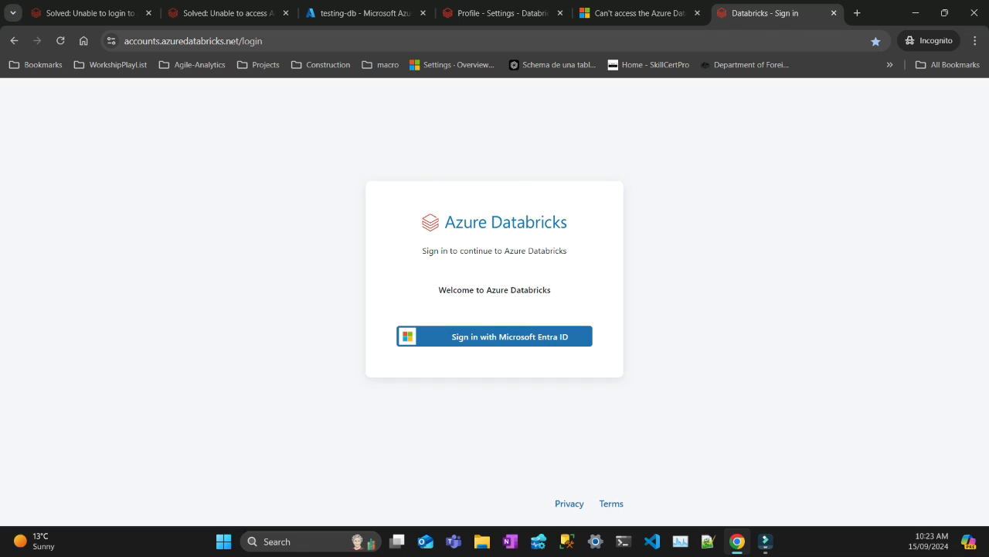
mouse_move(494, 335)
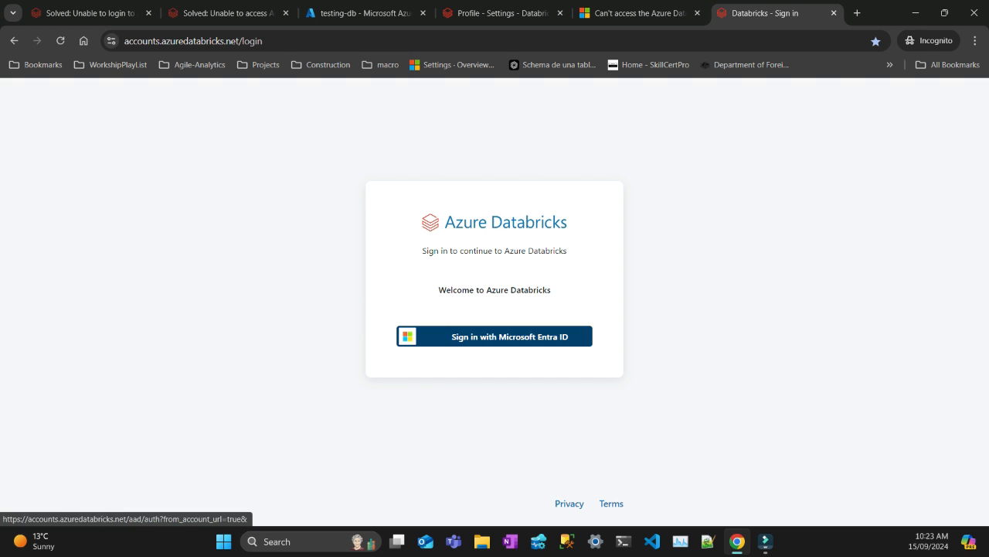
Step: Try Entra ID sign-in and select the application ID in the tenant error
click(494, 336)
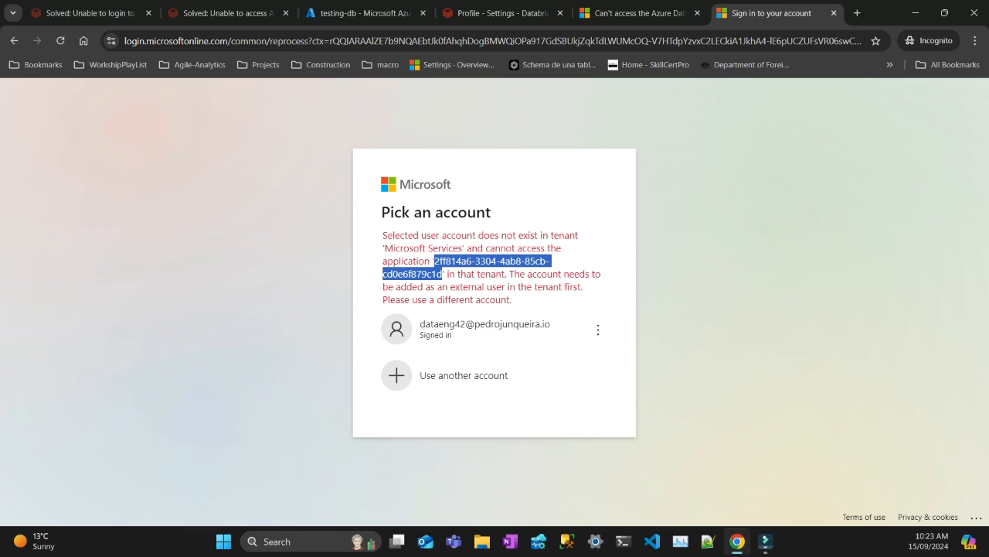
drag(510, 274, 601, 274)
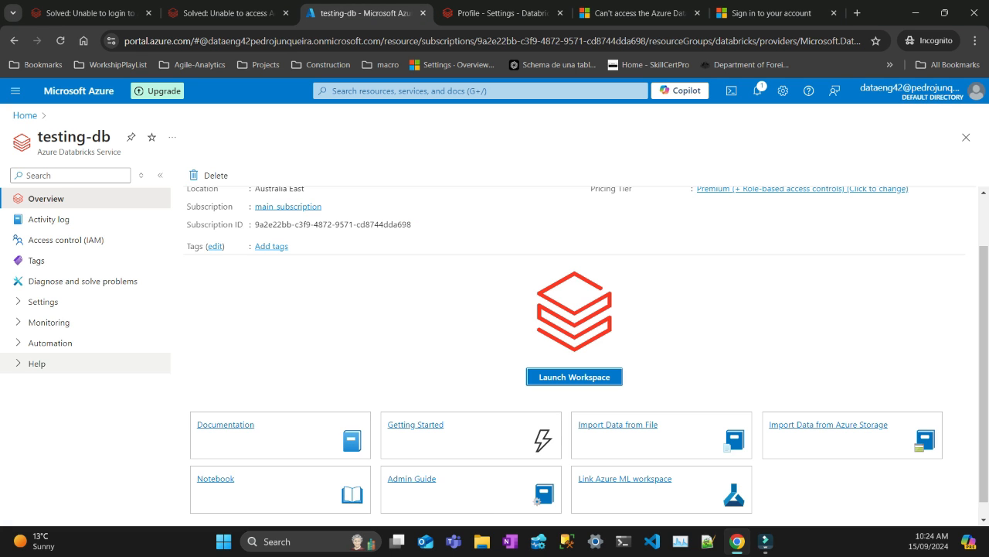
Step: From portal Home, open Entra ID Users and select the #EXT# user
click(25, 116)
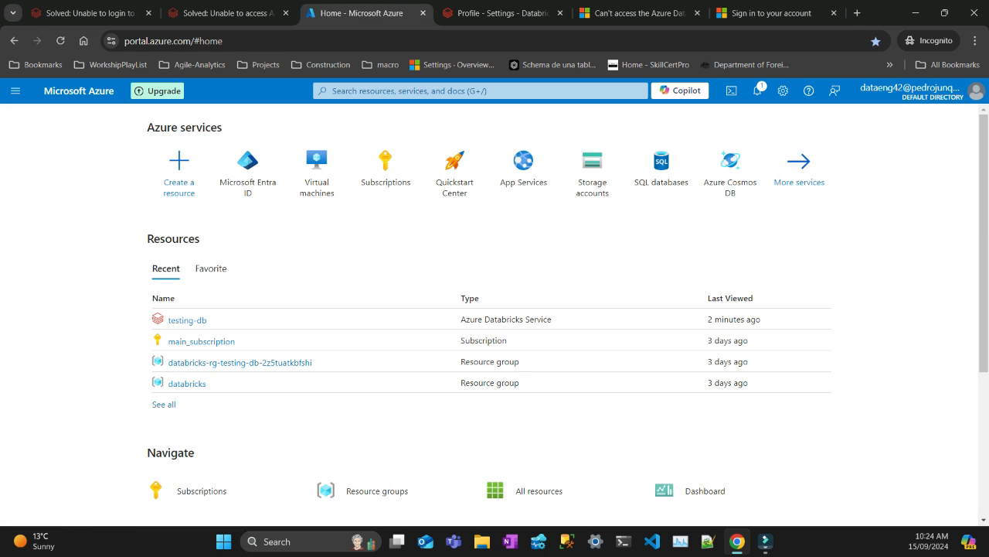
click(247, 170)
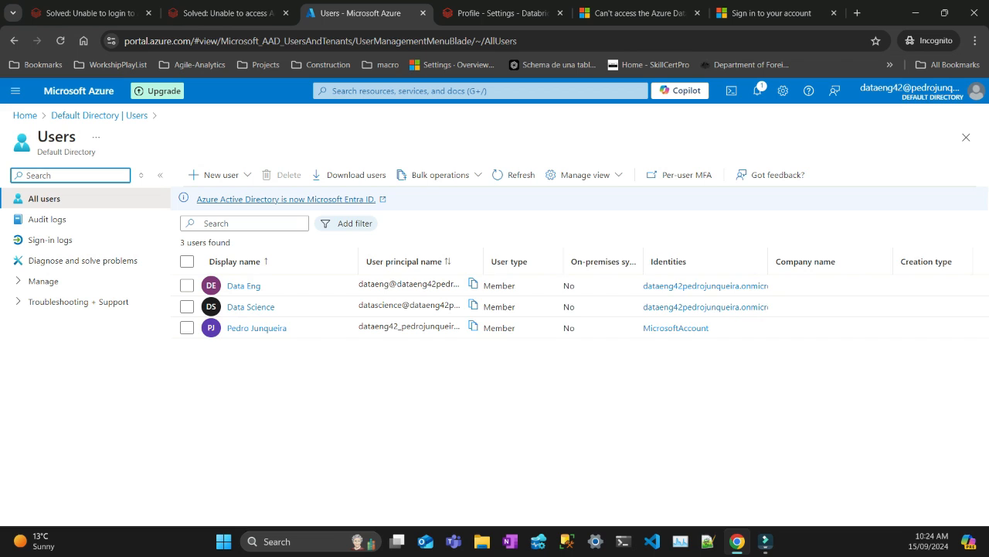
scroll(right, 3)
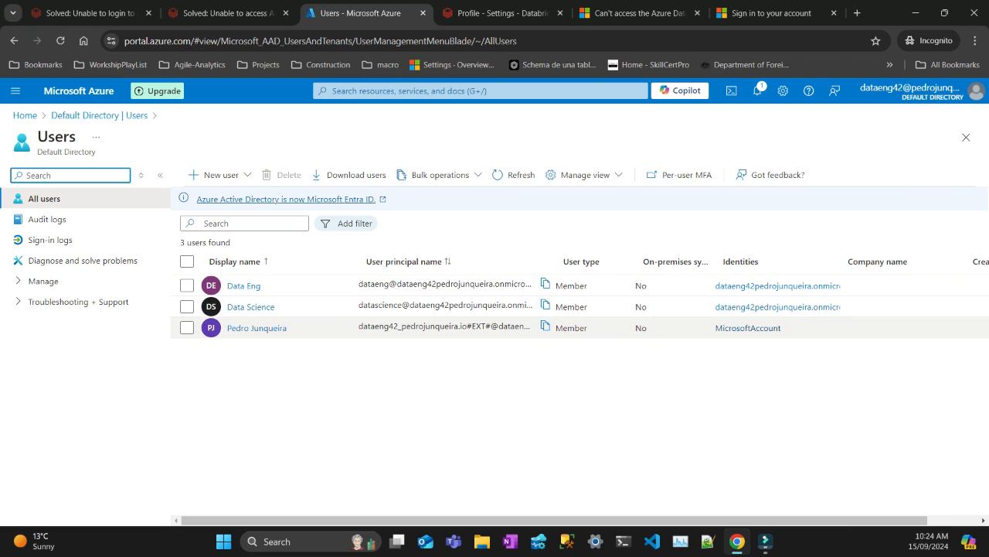
click(186, 327)
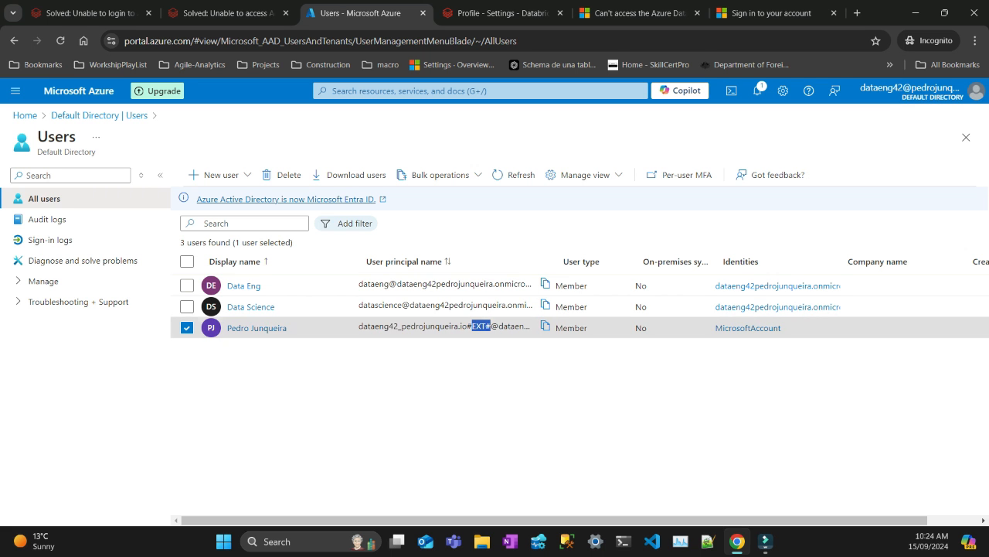
Step: Review the workspace profile, Q&A error thread and users list, ending on the community thread
click(502, 14)
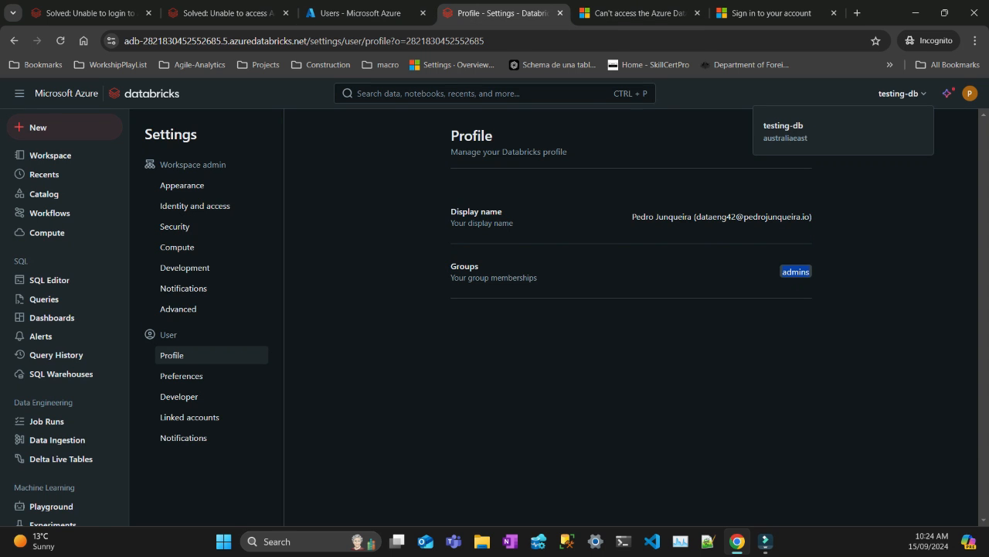
click(634, 14)
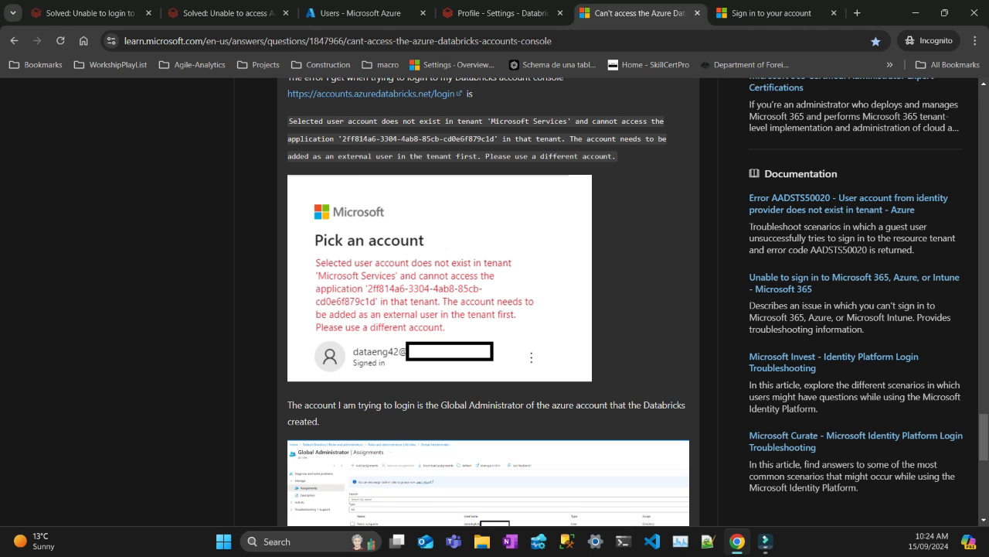
click(363, 13)
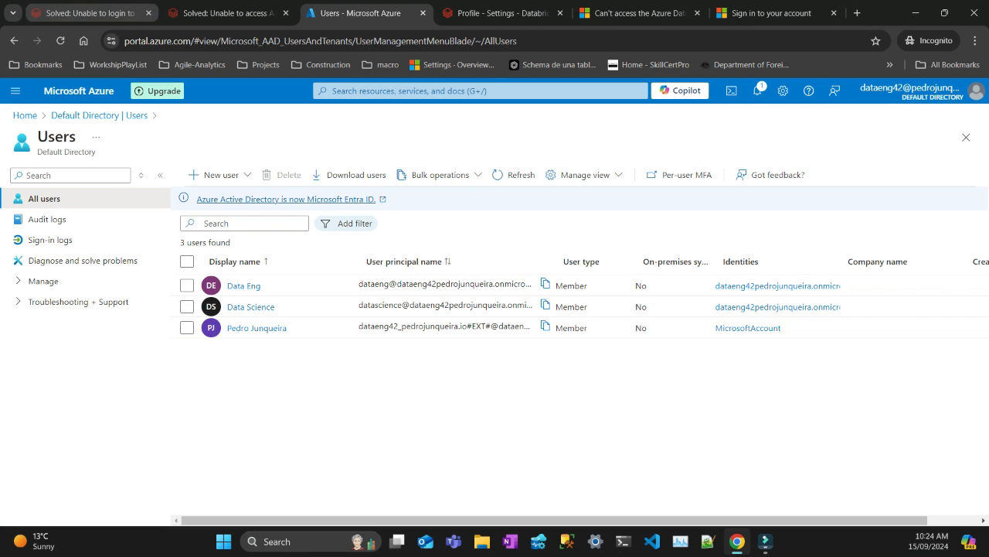
click(224, 13)
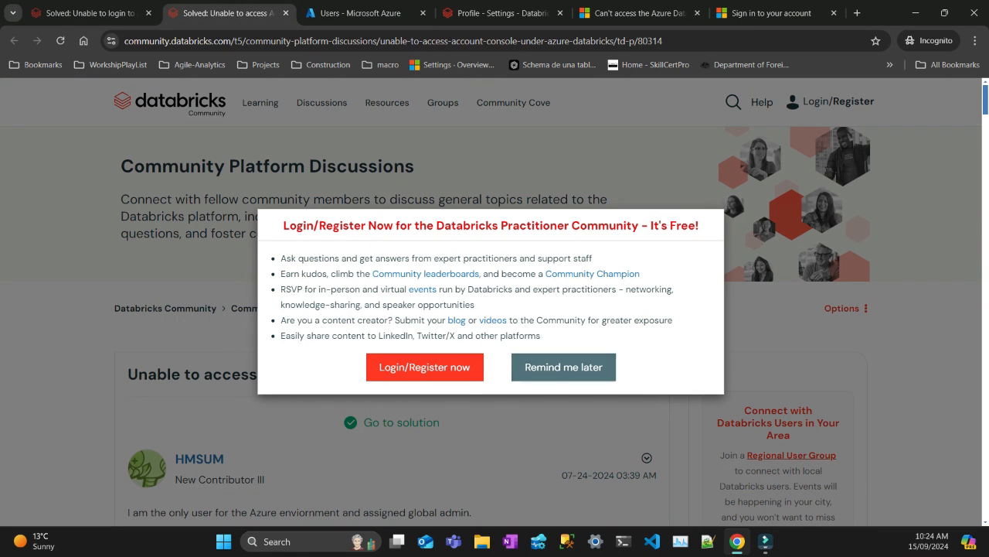
Step: Scroll the 'Solved: Unable to login' thread to the accepted #EXT# username answer
click(564, 367)
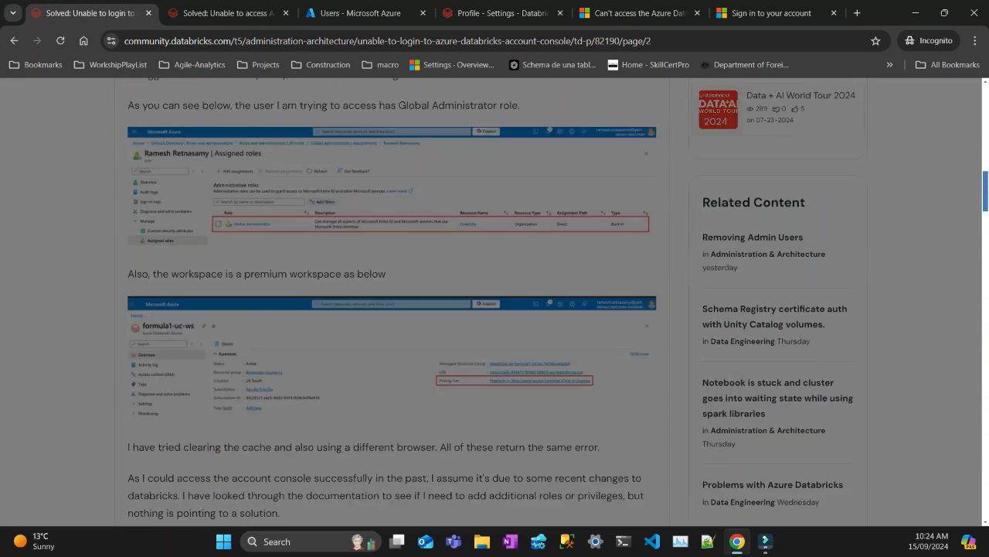
scroll(down, 3)
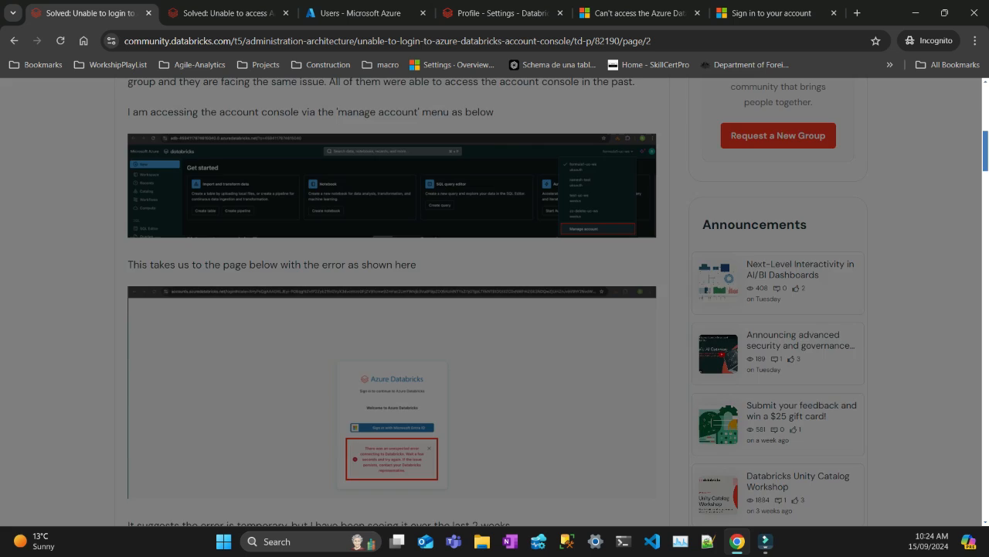
scroll(down, 3)
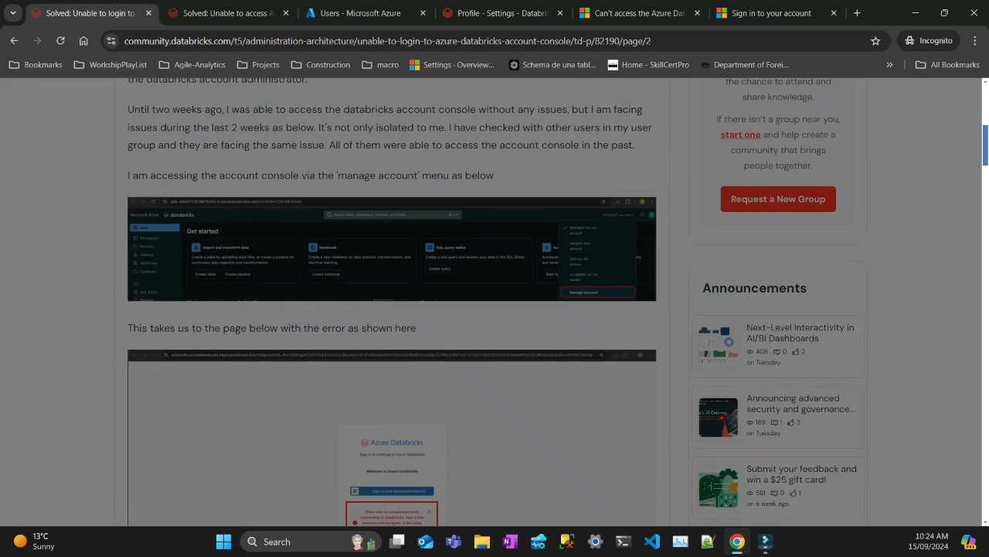
scroll(down, 3)
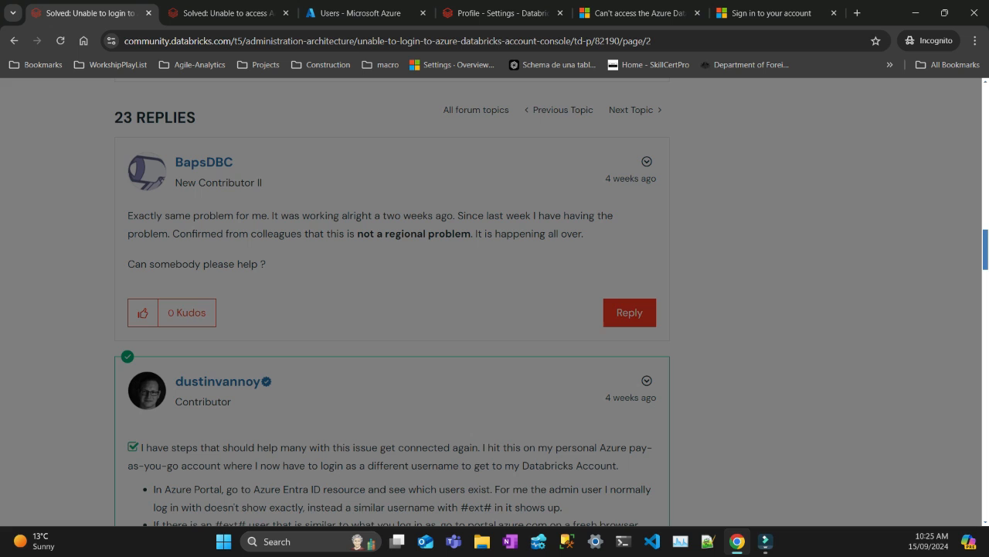
scroll(down, 3)
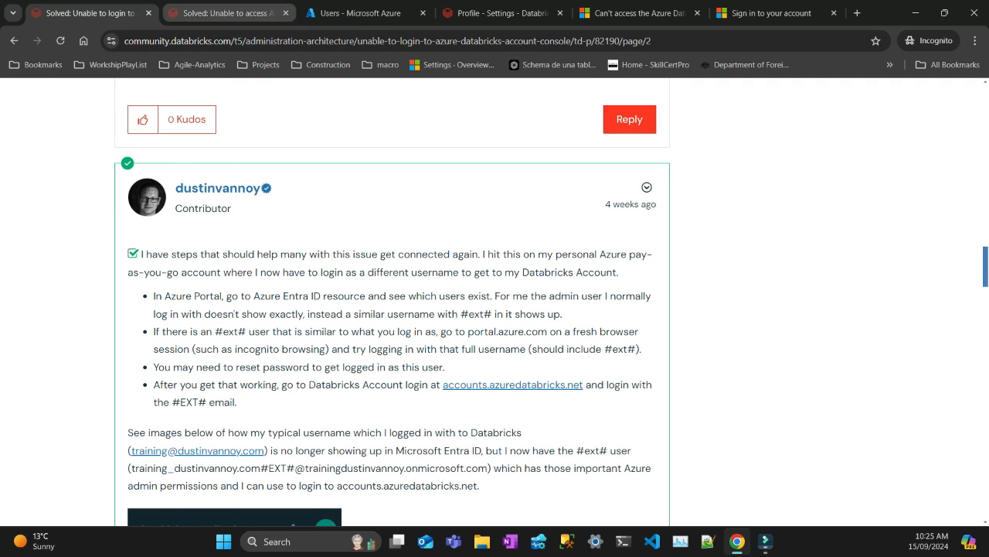
click(363, 13)
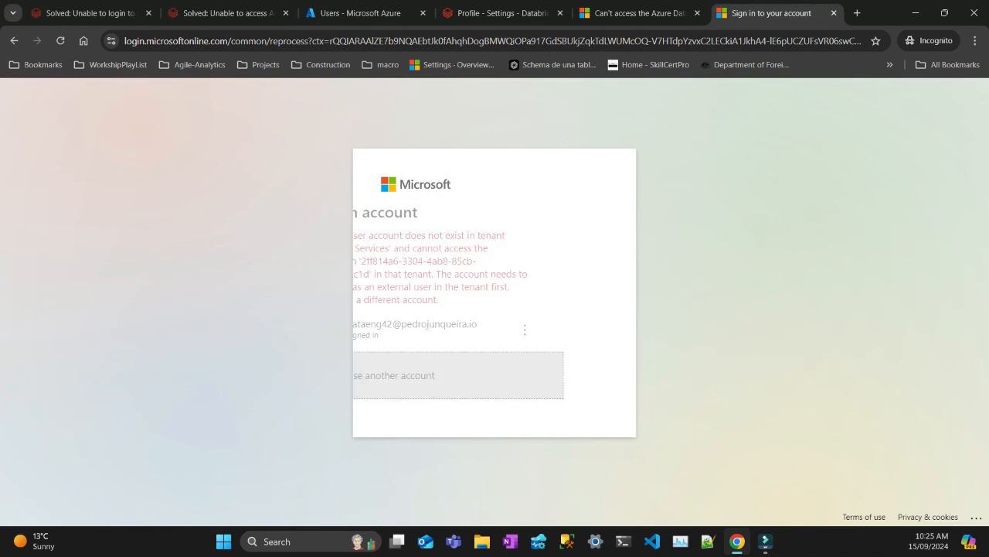
Step: Copy the #EXT# principal name, then choose 'Use another account' on the login tab
click(363, 13)
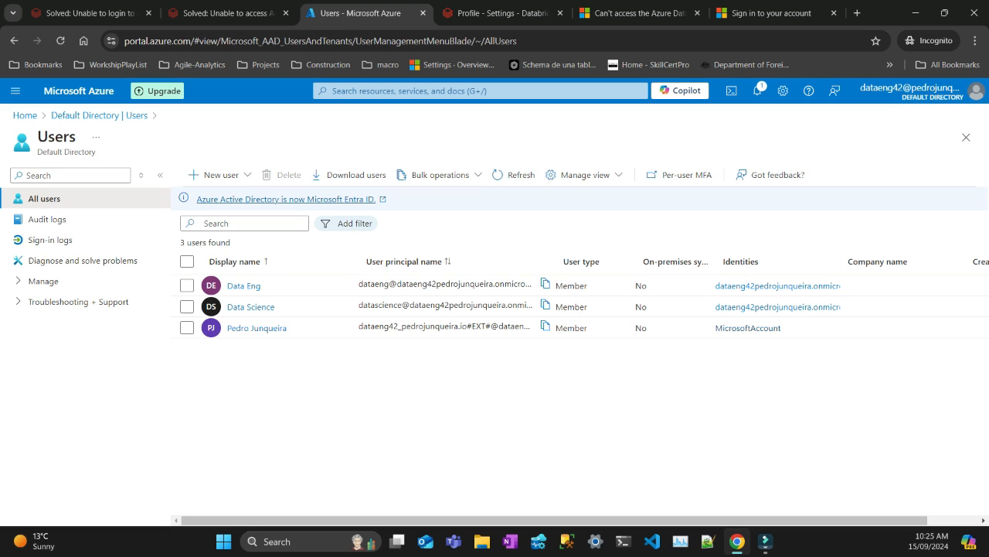
click(187, 327)
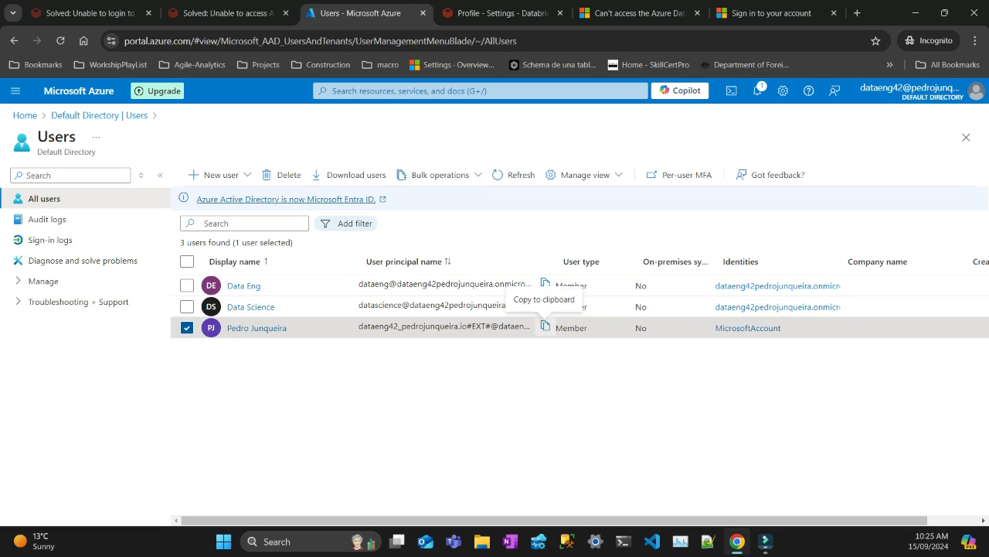
click(503, 14)
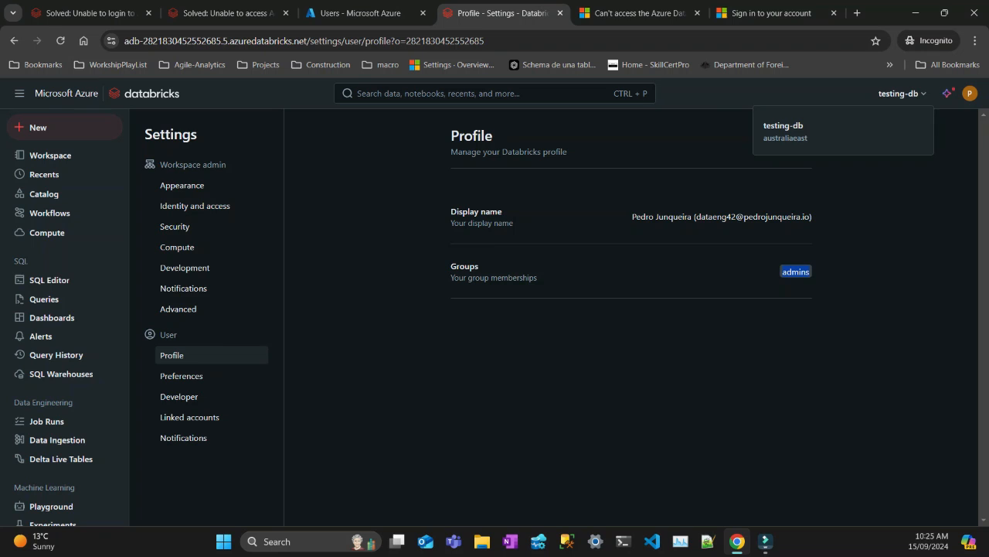
click(634, 13)
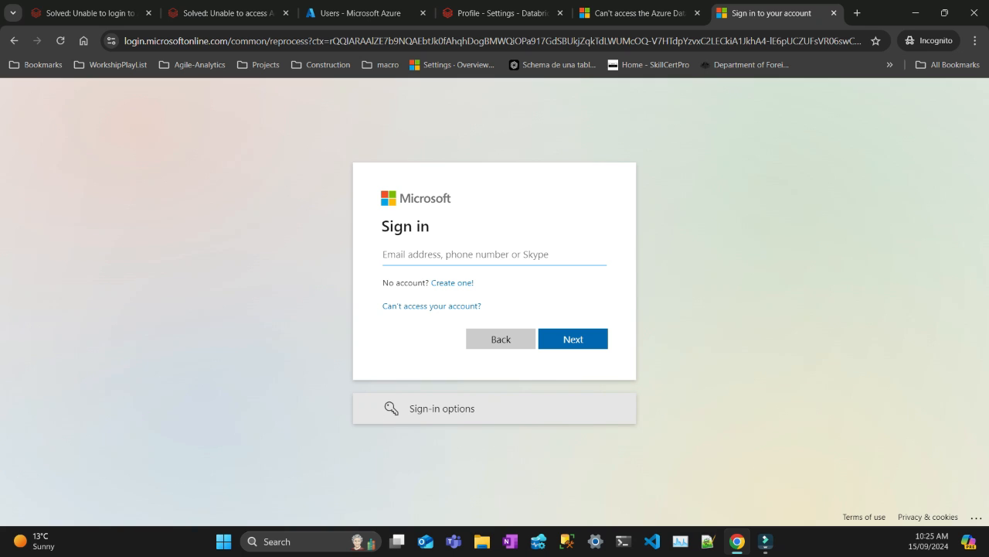
text(EXT#@dataeng42pedrojunqueira.onmicrosoft.com)
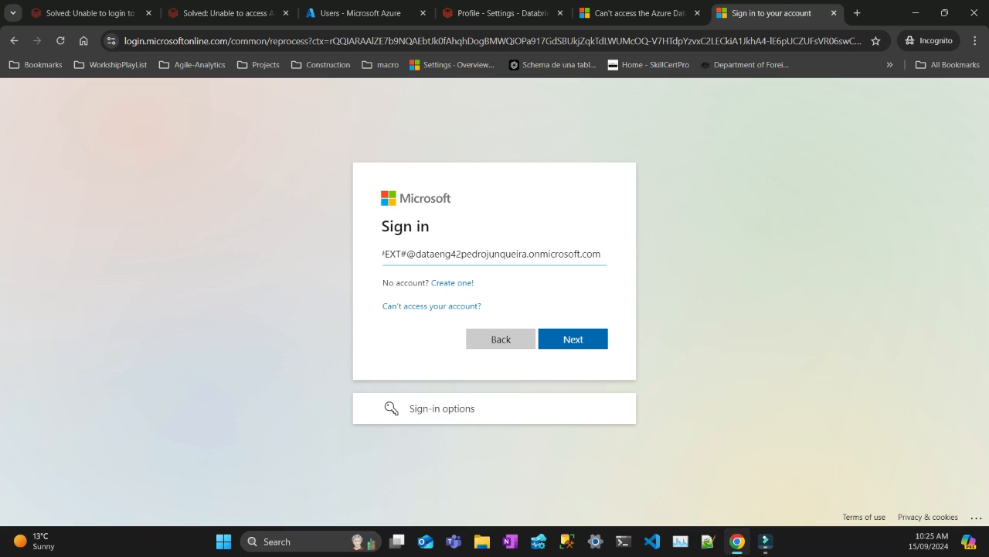
click(572, 339)
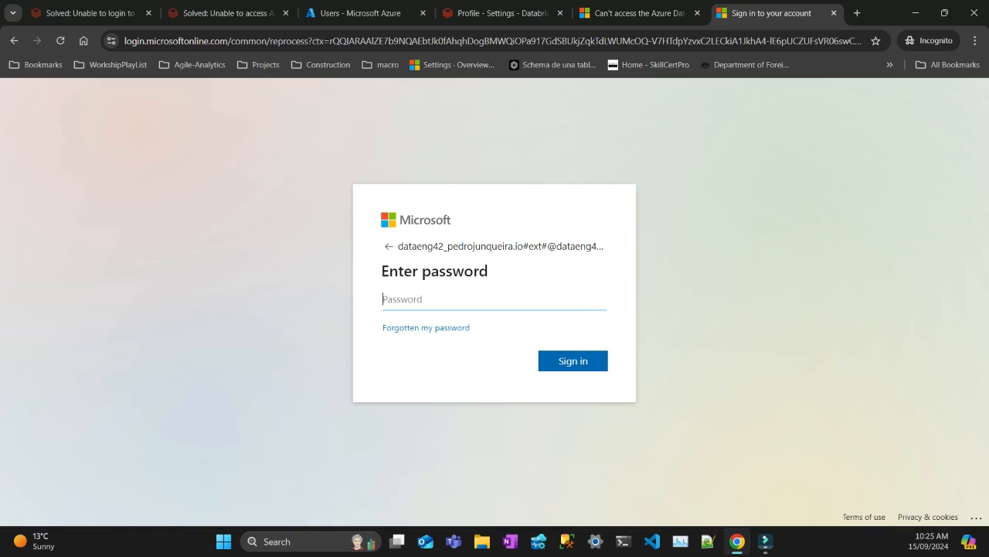
click(573, 360)
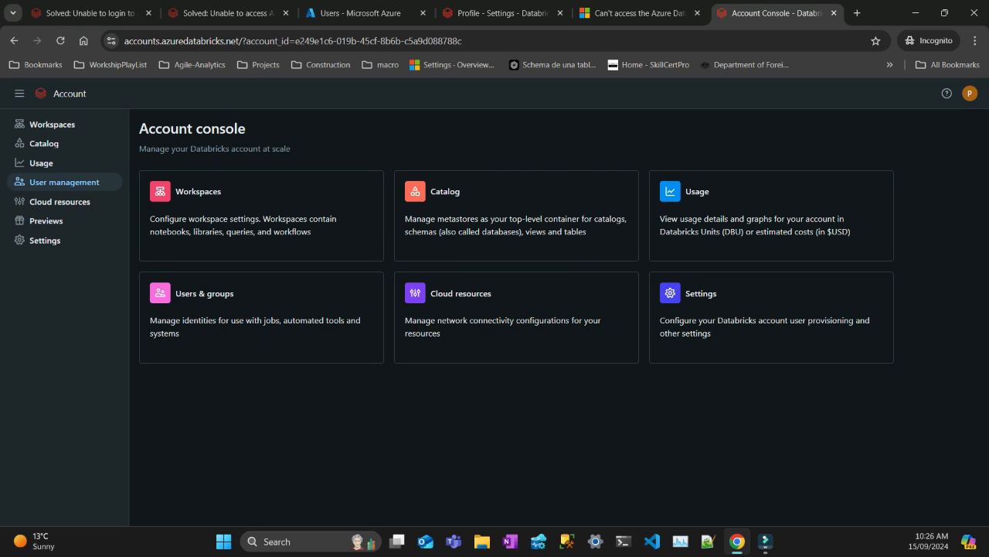
Step: Open User management and select the original user's email address
click(64, 182)
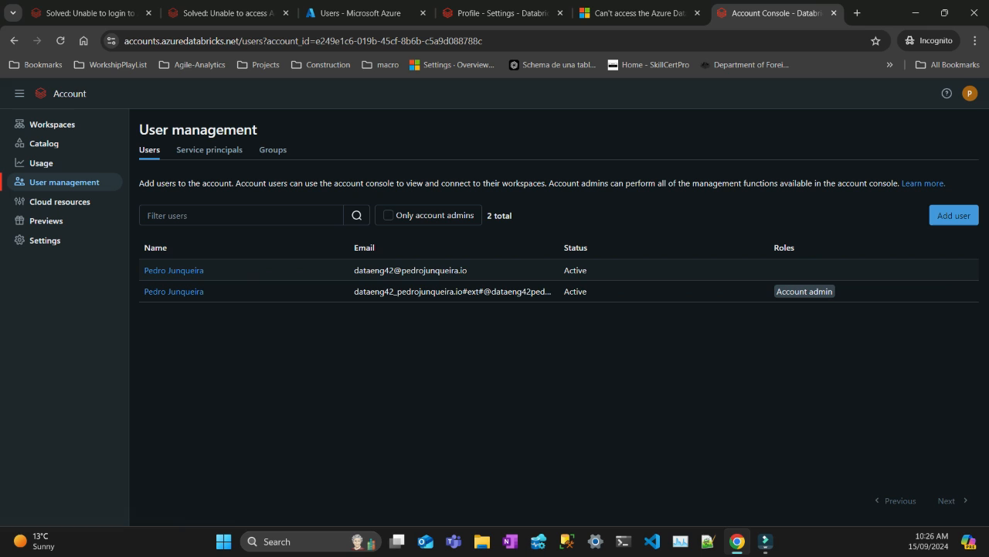
double_click(360, 270)
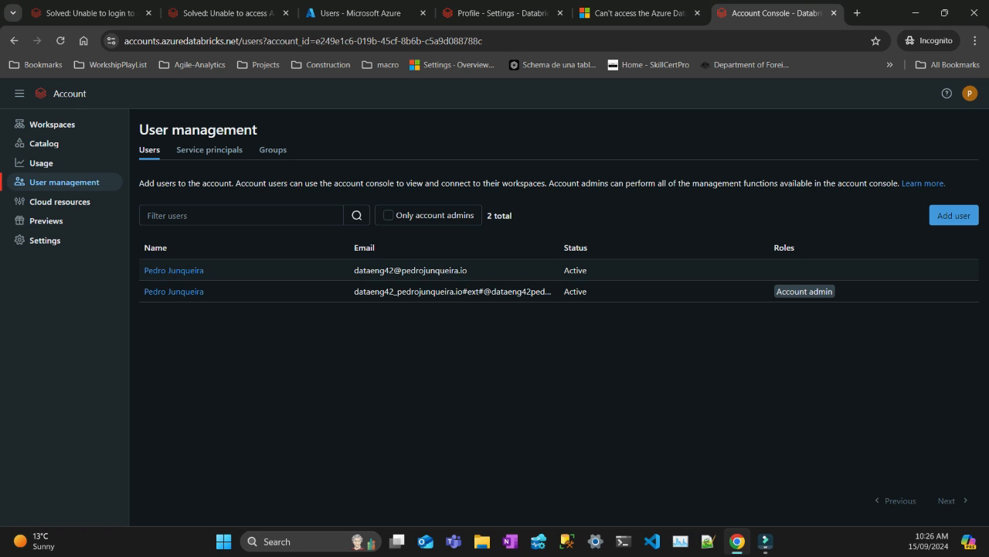
double_click(410, 270)
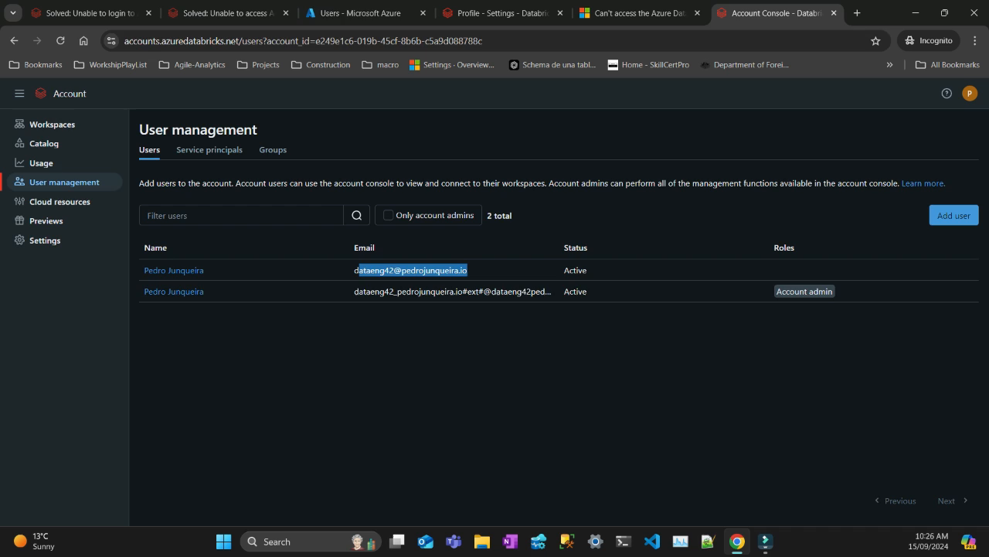
Step: Compare the account users with the Azure directory users and workspace profile identity
click(363, 12)
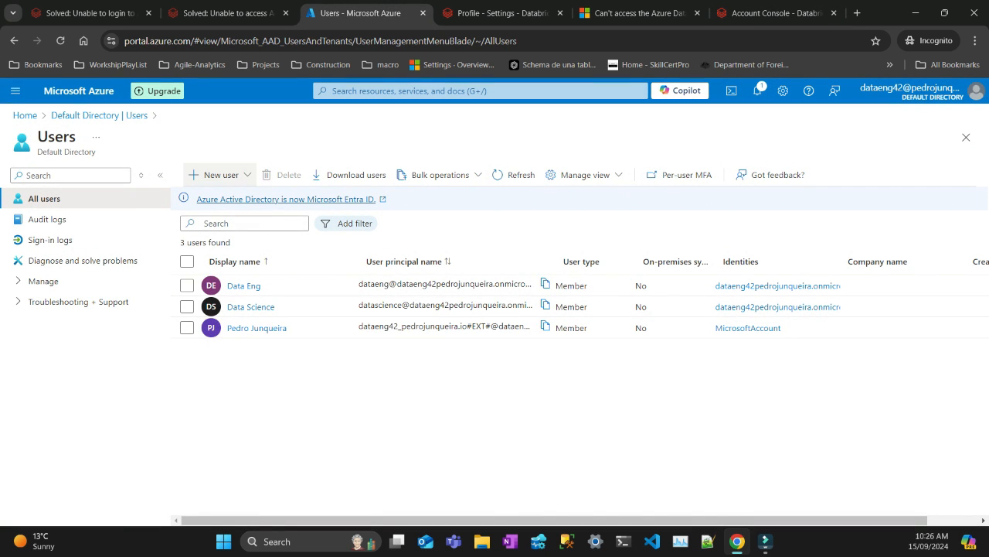
click(219, 174)
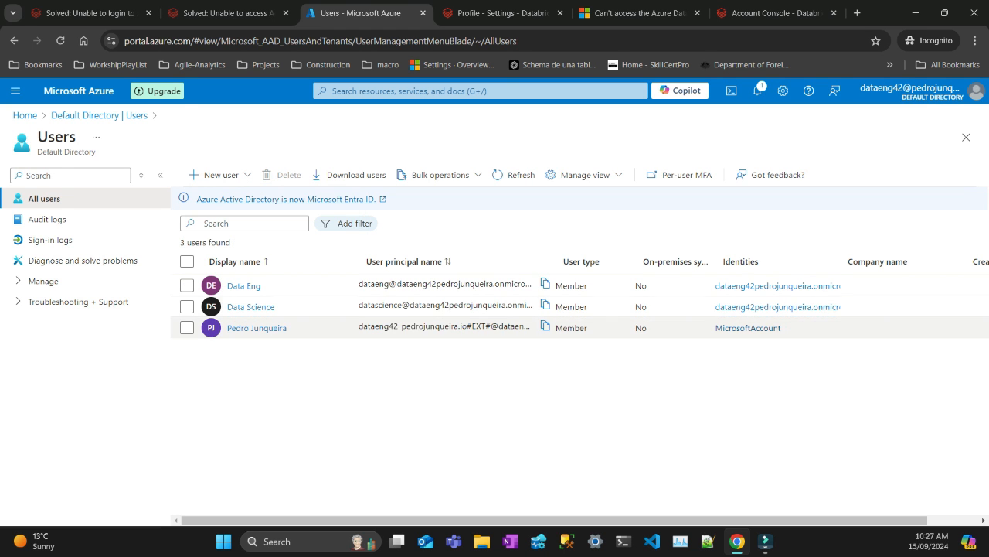
click(502, 14)
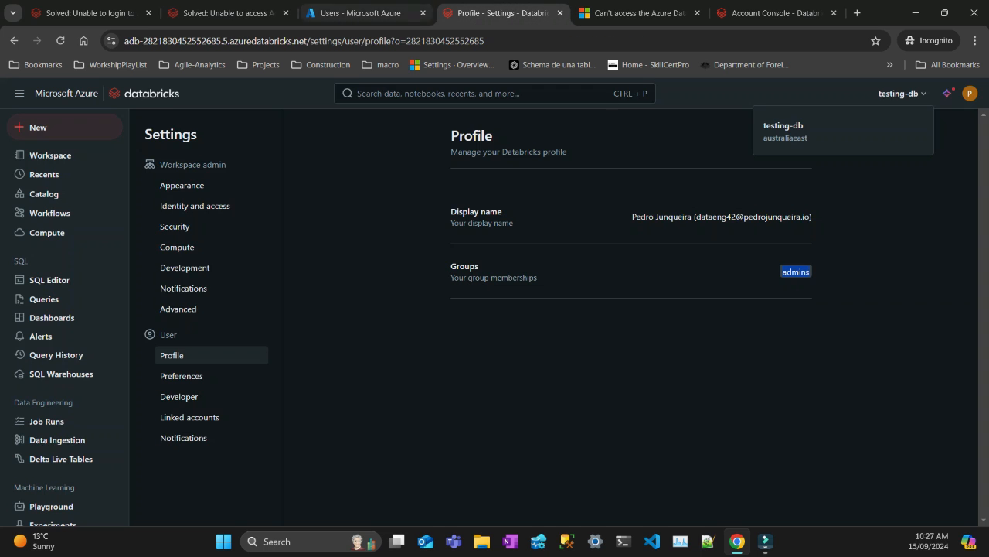
click(363, 13)
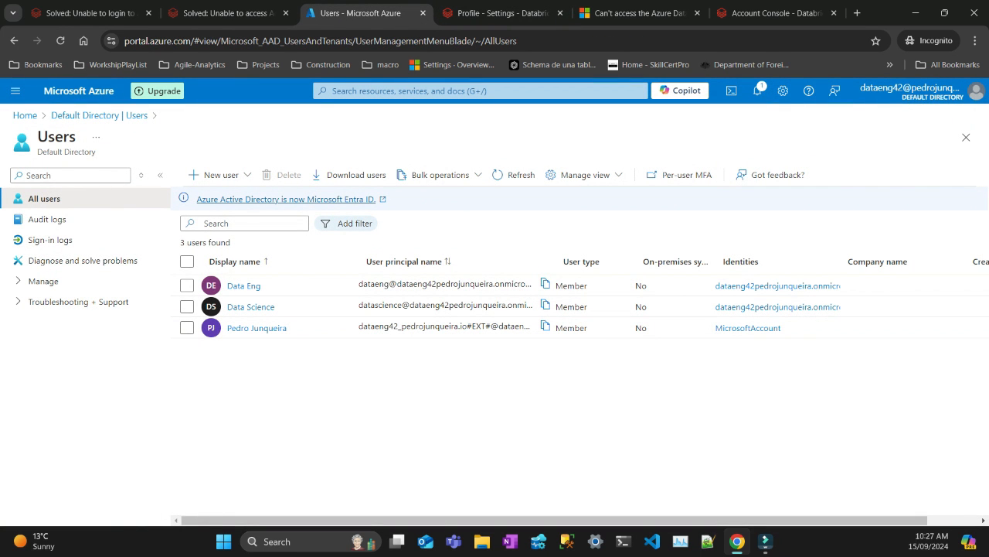
click(502, 13)
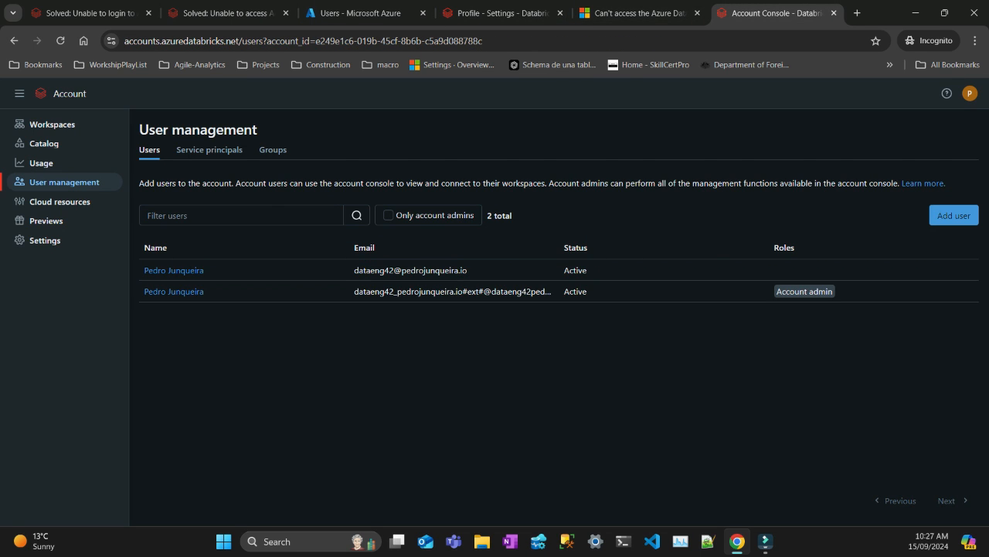
Step: Turn on Account admin in the original Pedro Junqueira user's Roles tab
click(953, 215)
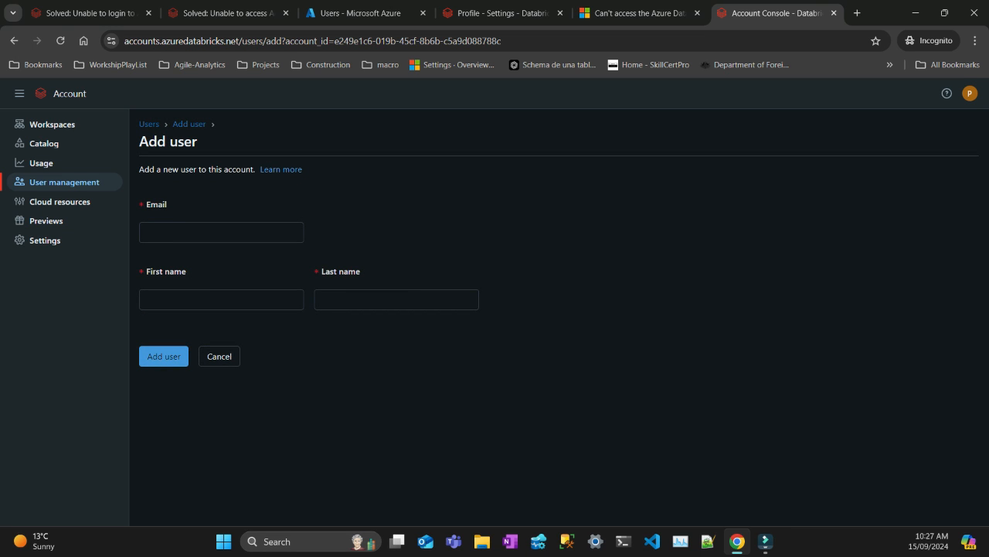
click(219, 356)
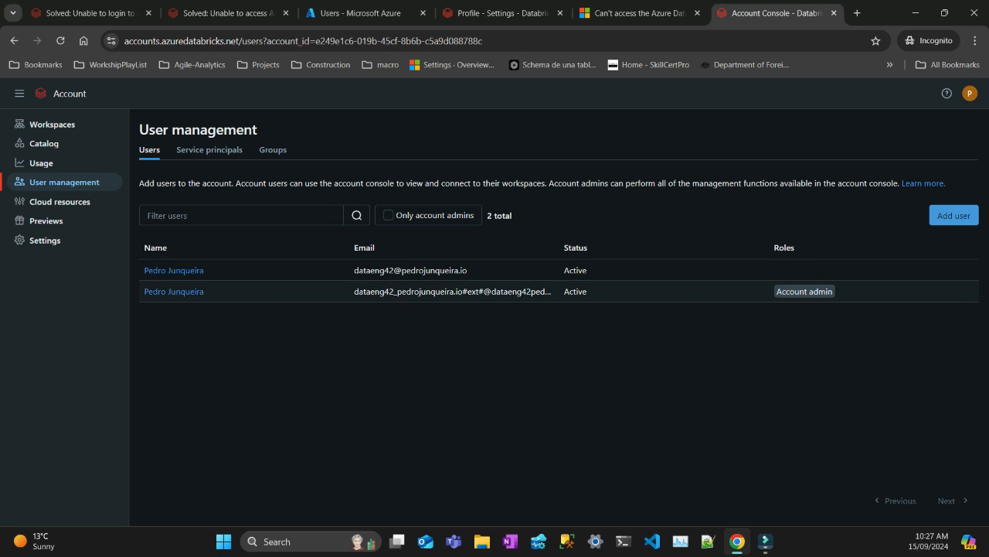
click(173, 270)
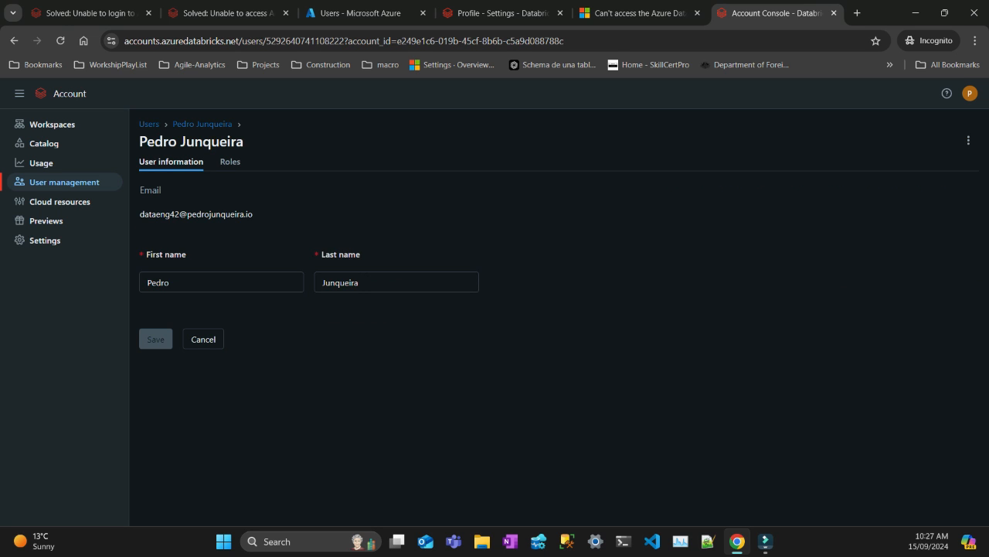
click(230, 161)
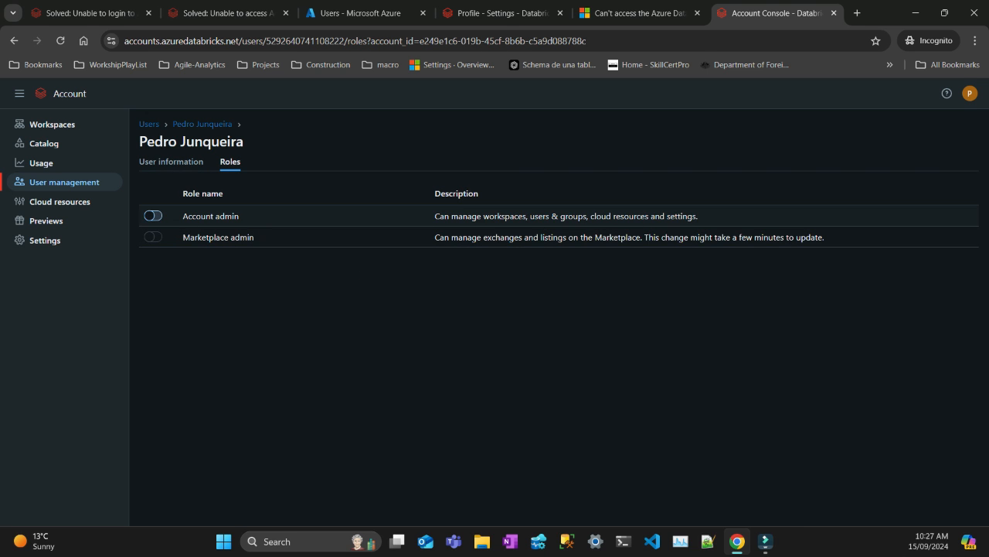
click(153, 214)
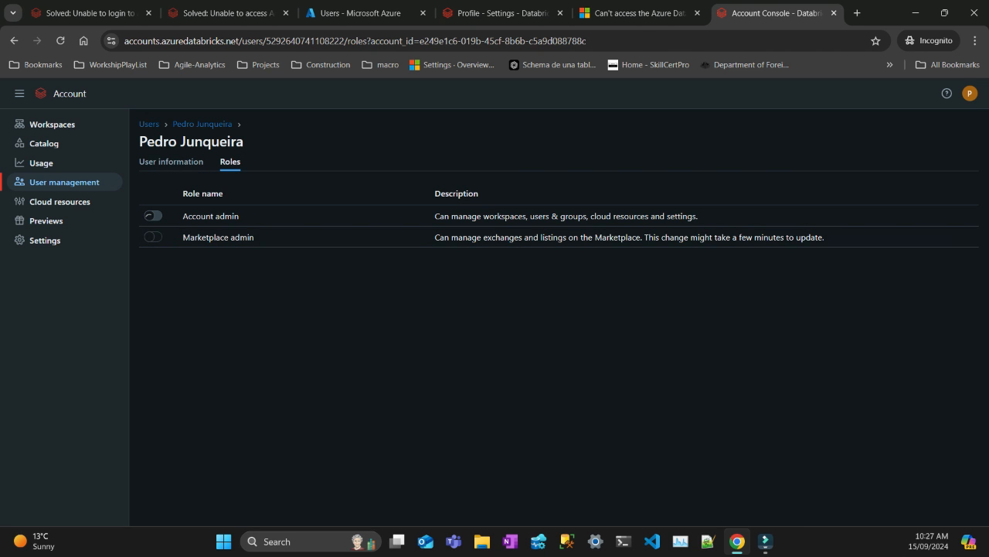
click(171, 161)
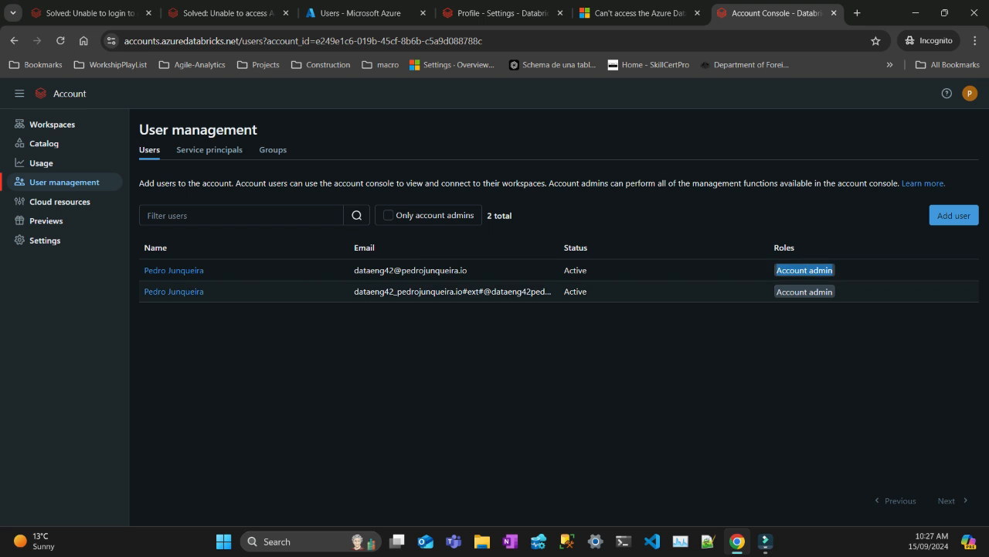
Step: Glance at the Azure users list and account console users, then reopen the 'Can't access Azure Databricks' Q&A thread
click(363, 13)
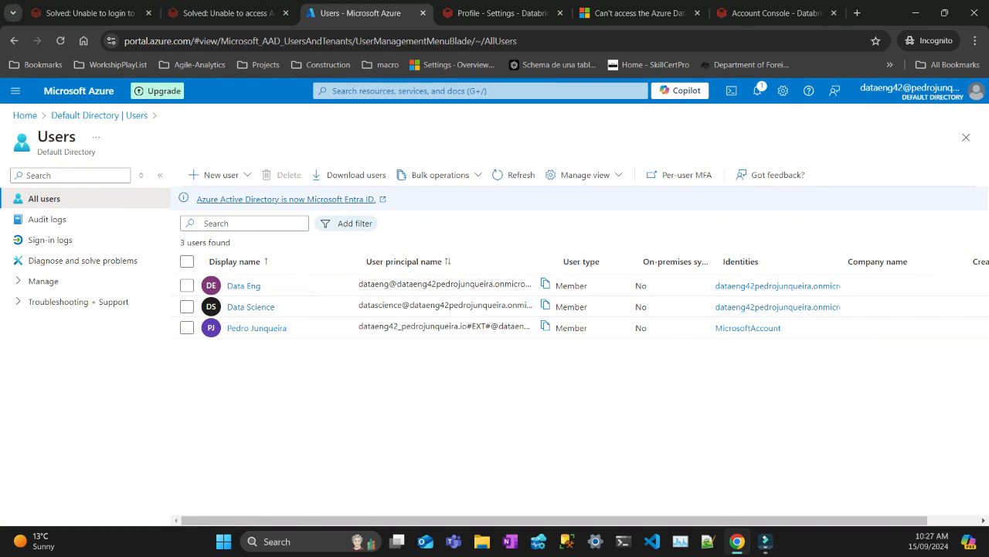
click(777, 13)
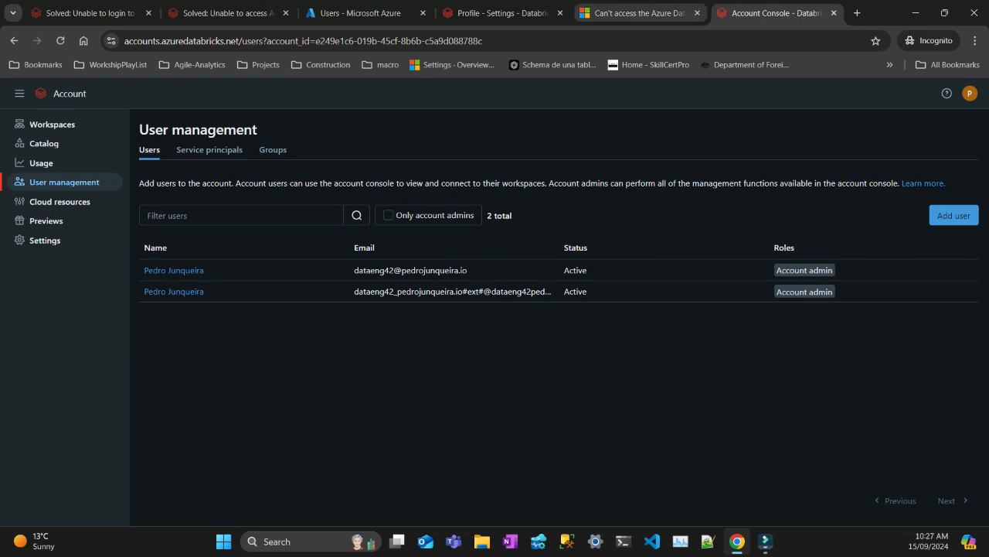
click(634, 14)
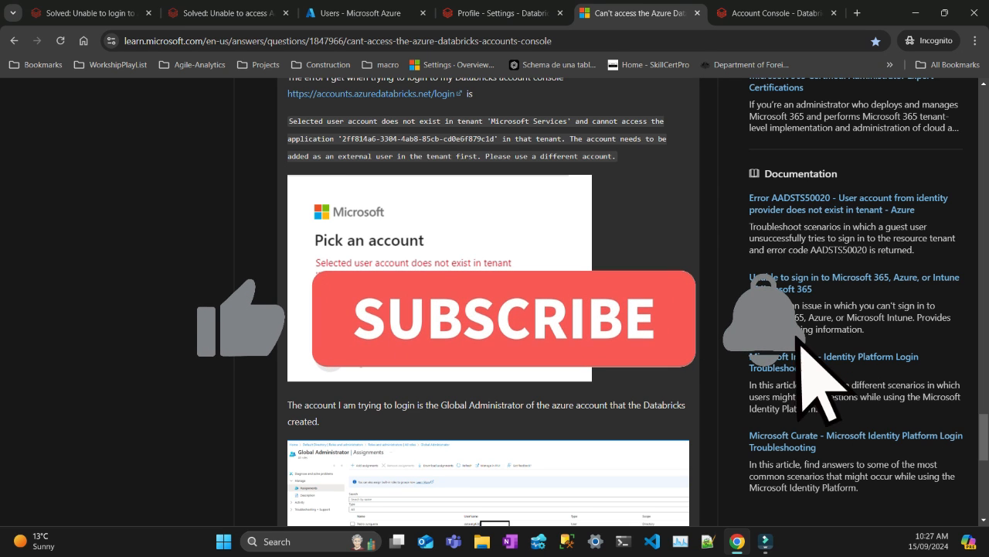
click(503, 317)
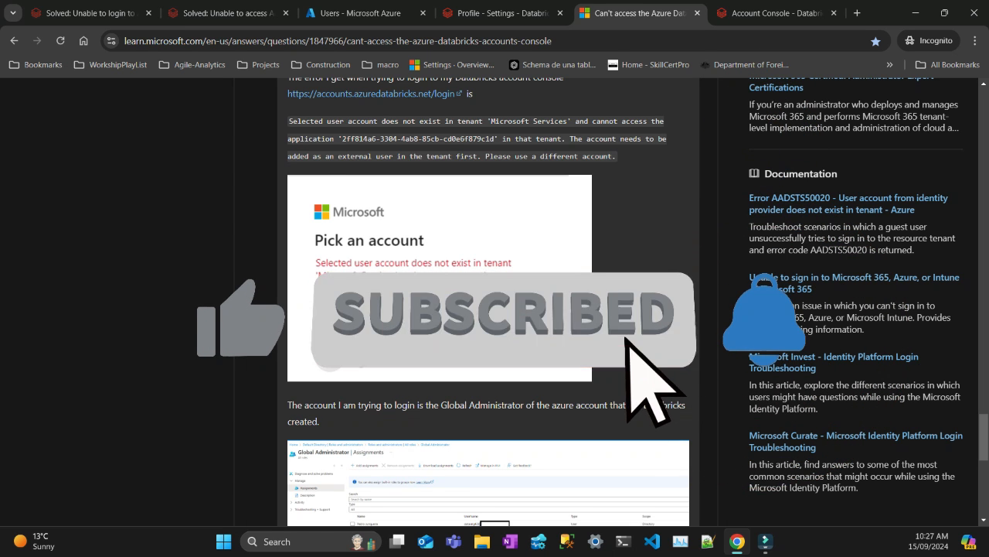